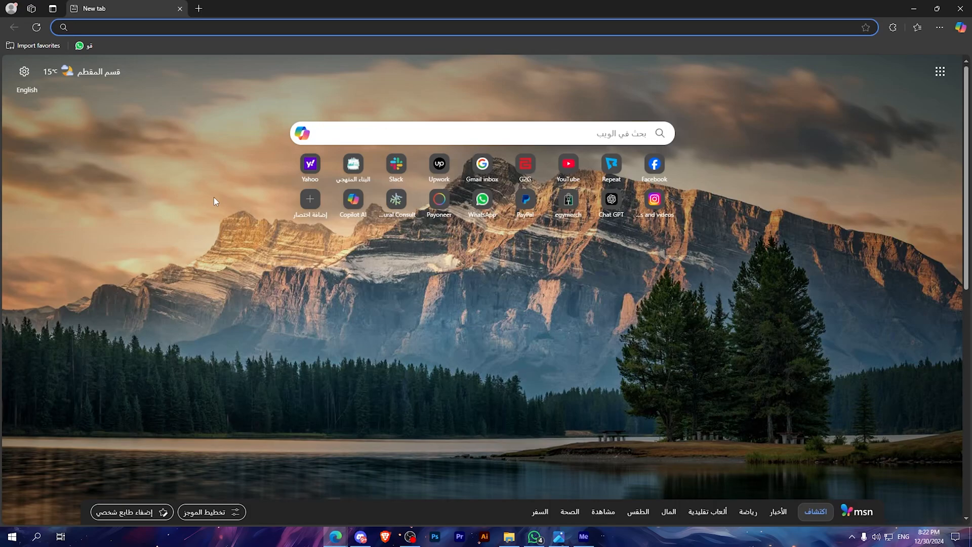
# - Search the web for the NVIDIA app and open its official download page
pyautogui.write('nvidia')
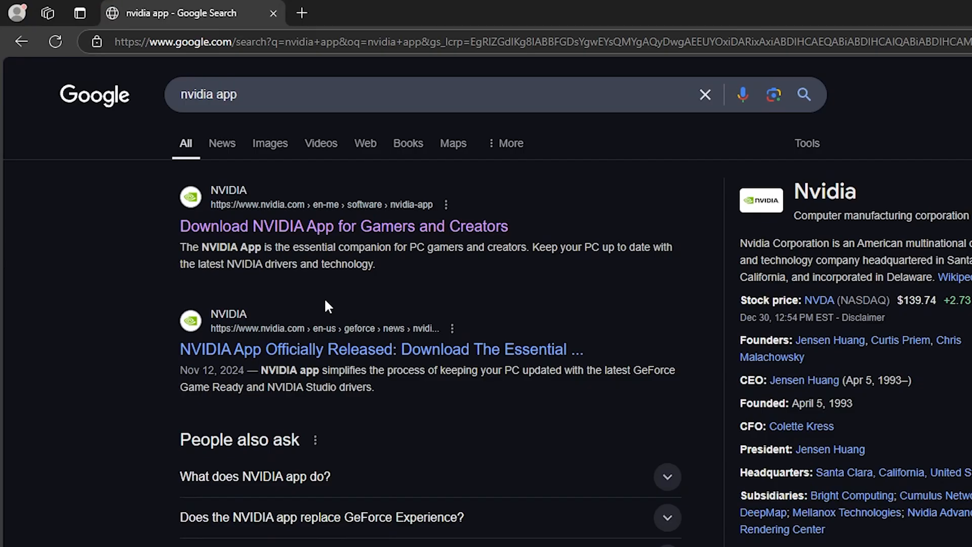
pyautogui.moveTo(347, 235)
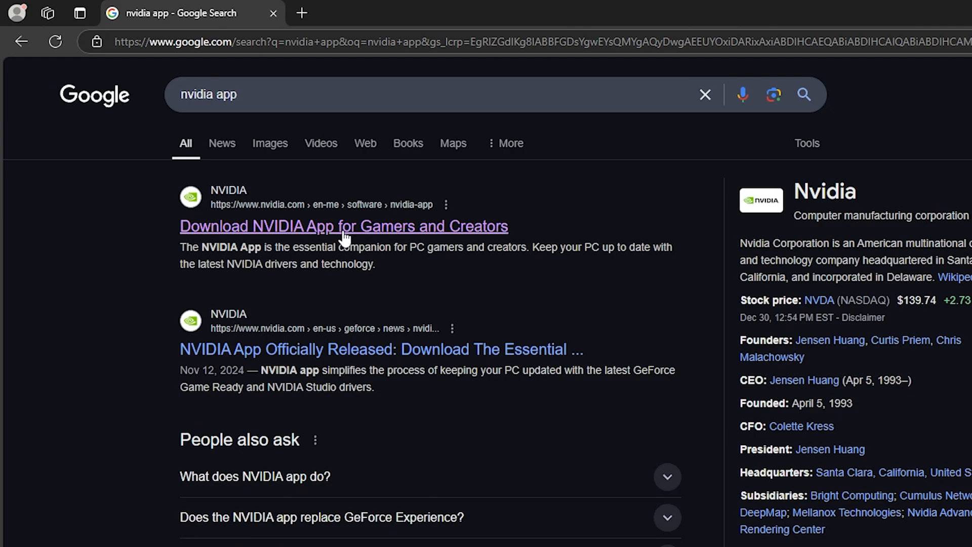
pyautogui.click(344, 226)
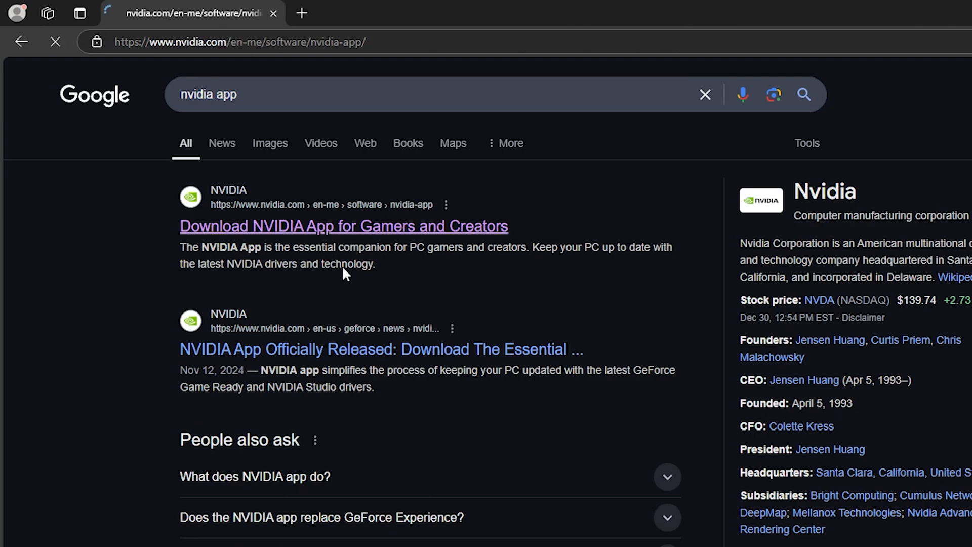
pyautogui.click(344, 226)
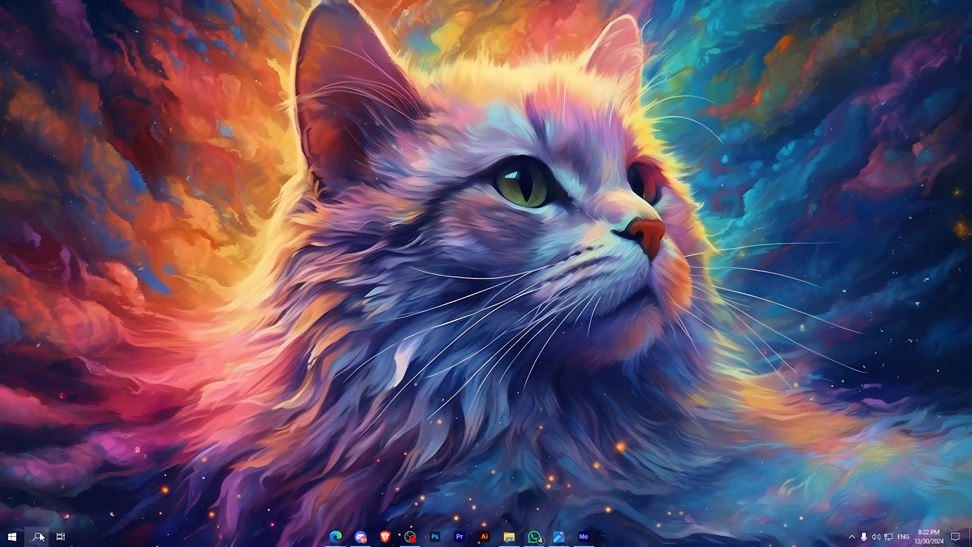
# - Open the driver-type menu in NVIDIA App to pick Studio Driver instead of Game Ready
pyautogui.write('notepad')
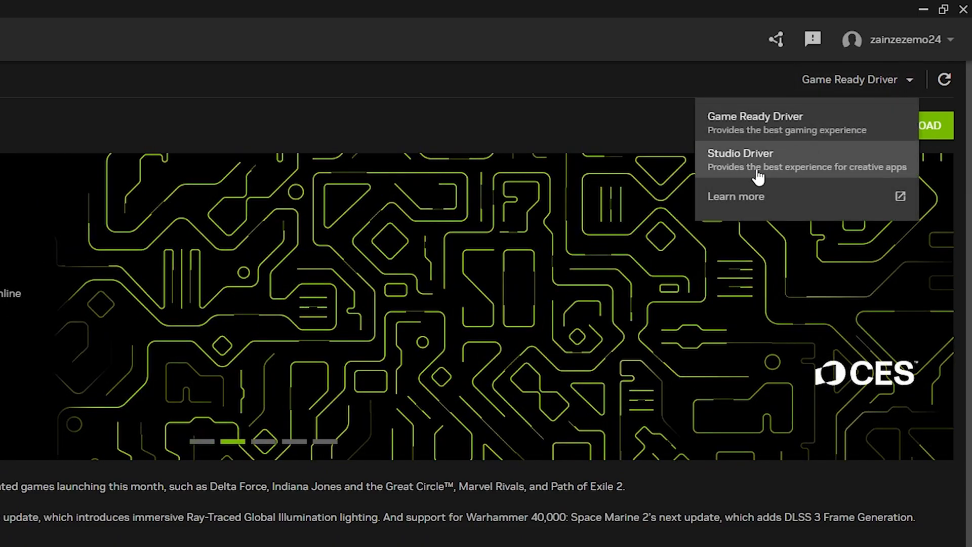
pyautogui.click(741, 153)
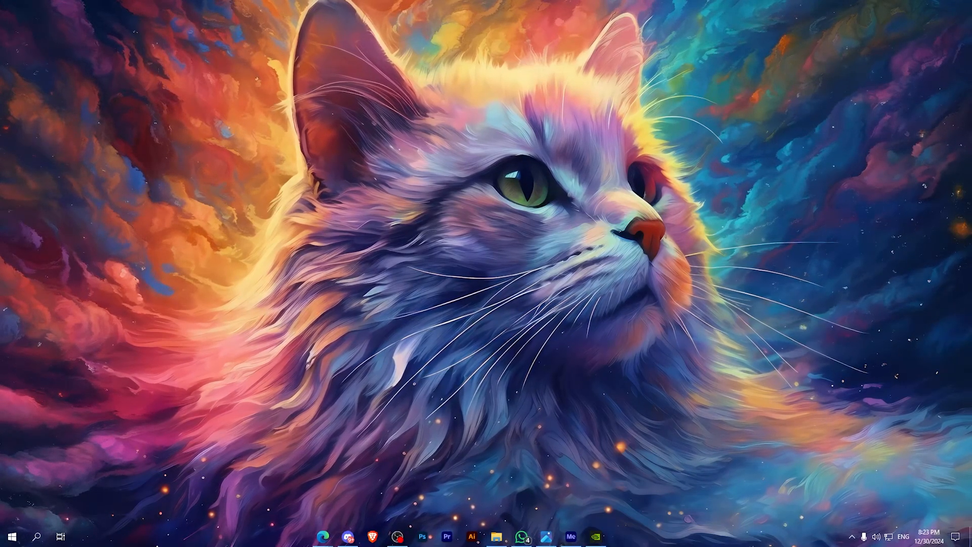
pyautogui.moveTo(810, 531)
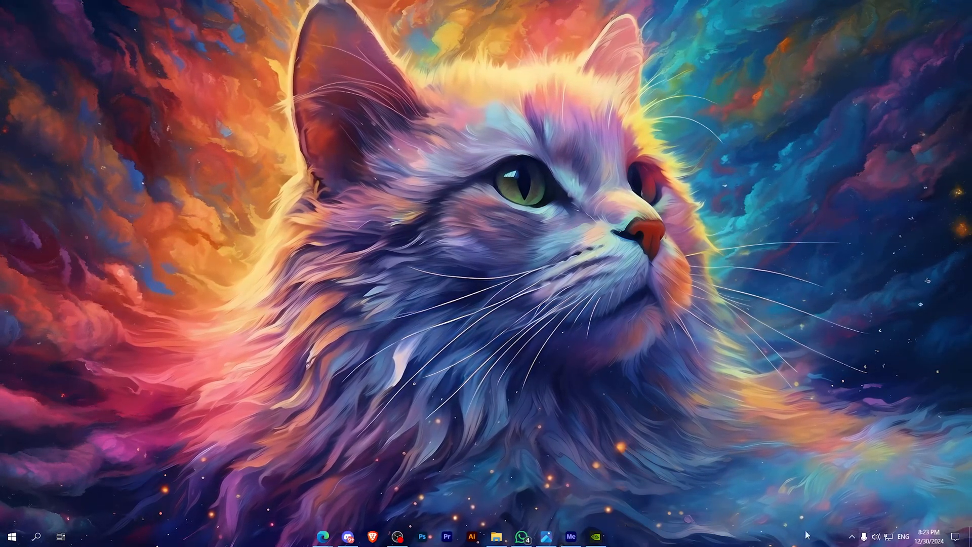
# - Launch Media Encoder and confirm the Mercury Playback Engine GPU Acceleration (CUDA) renderer
pyautogui.click(571, 535)
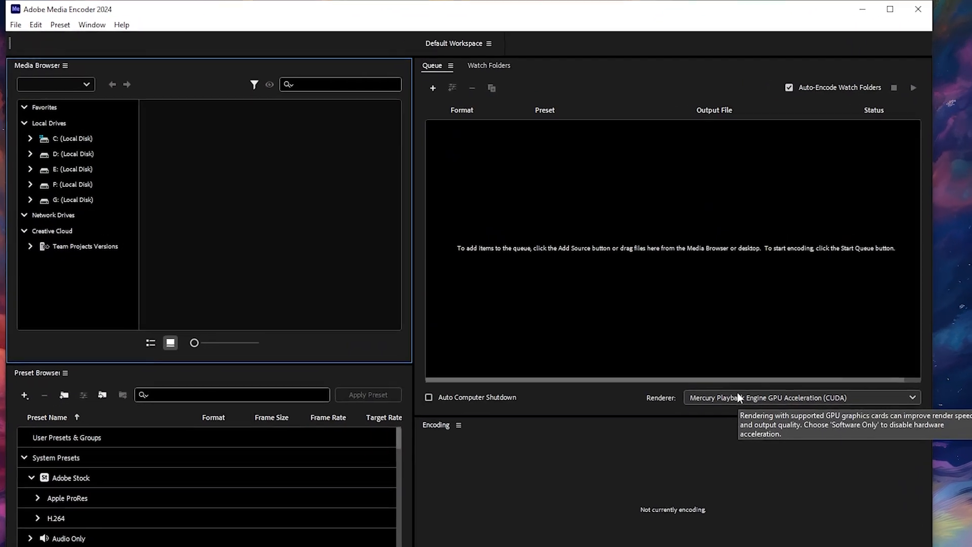
pyautogui.click(804, 397)
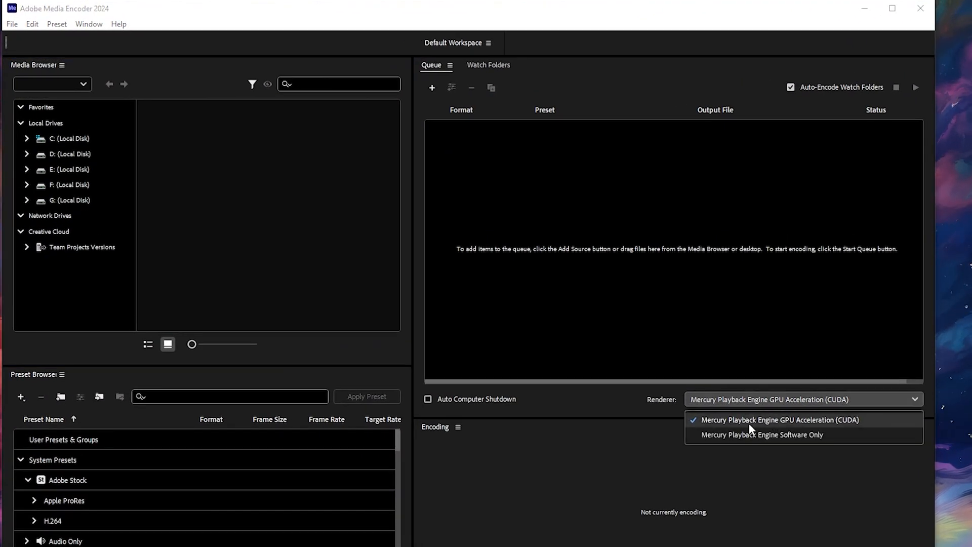
pyautogui.moveTo(801, 427)
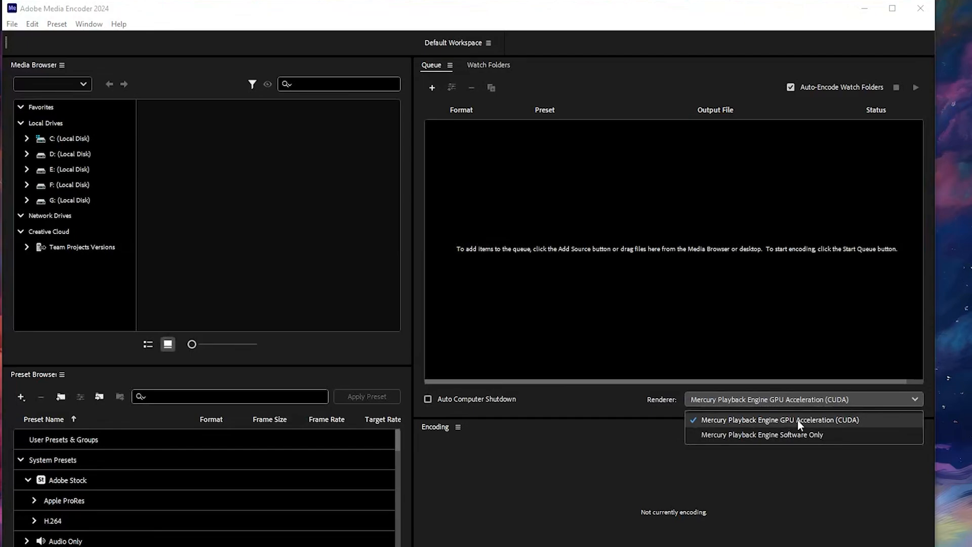
pyautogui.moveTo(847, 443)
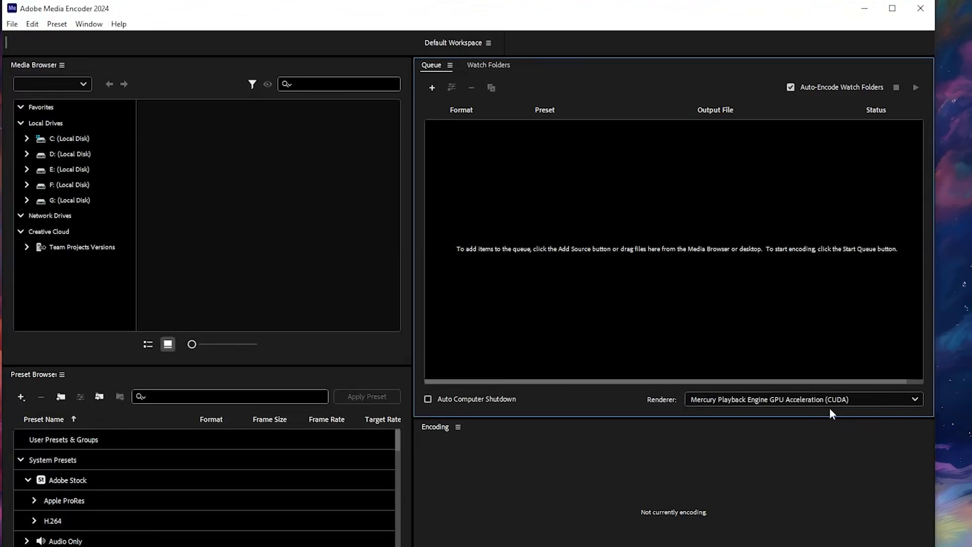
pyautogui.click(41, 32)
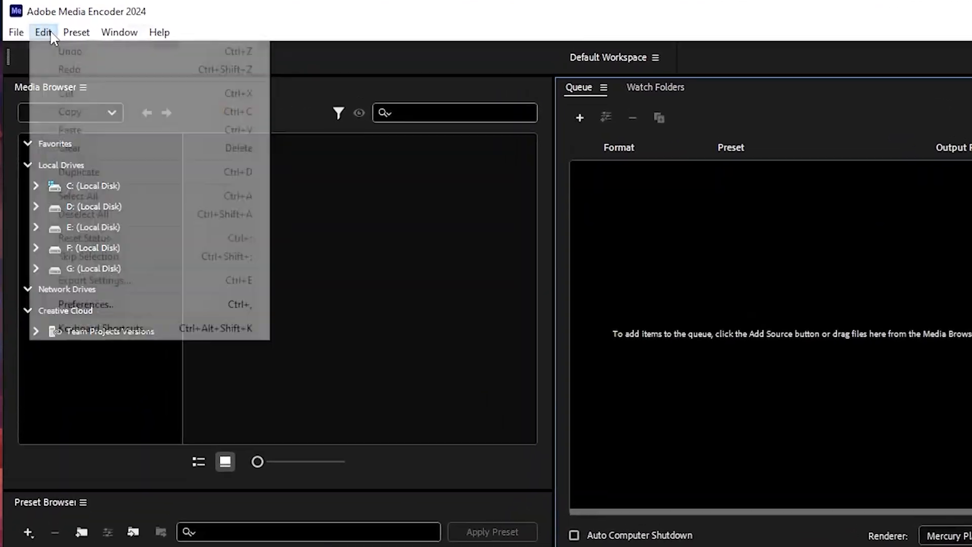
# - In General preferences, keep the video renderer on Mercury Playback Engine GPU Acceleration (CUDA)
pyautogui.click(87, 304)
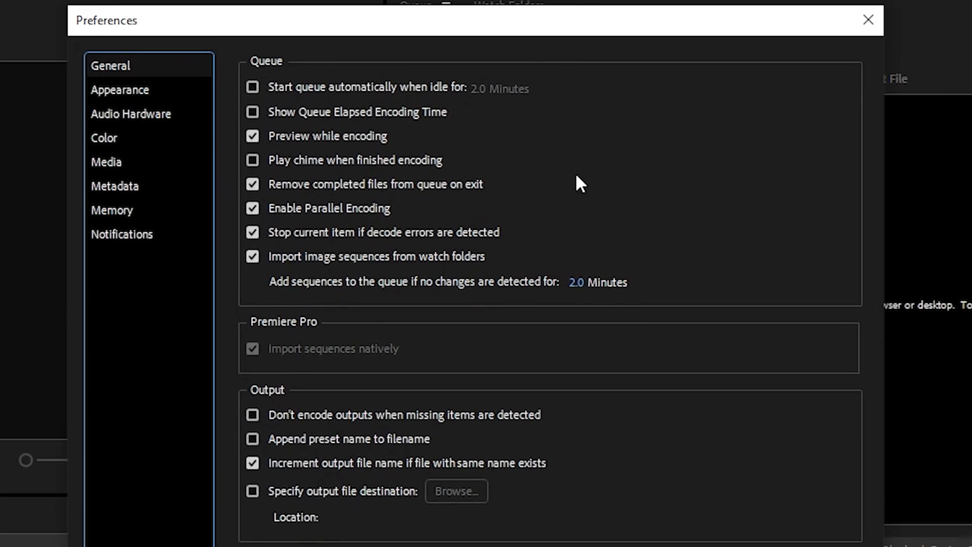
pyautogui.moveTo(275, 75)
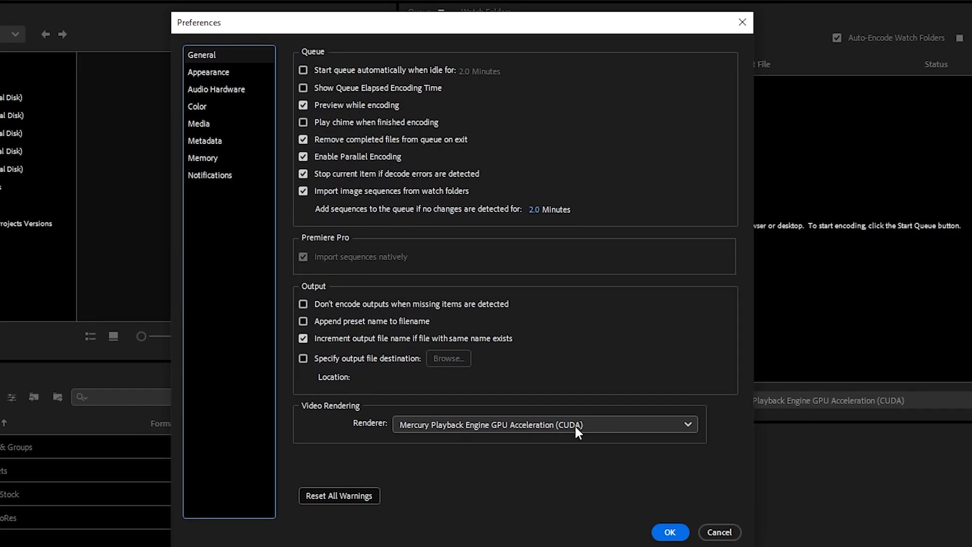
pyautogui.click(544, 425)
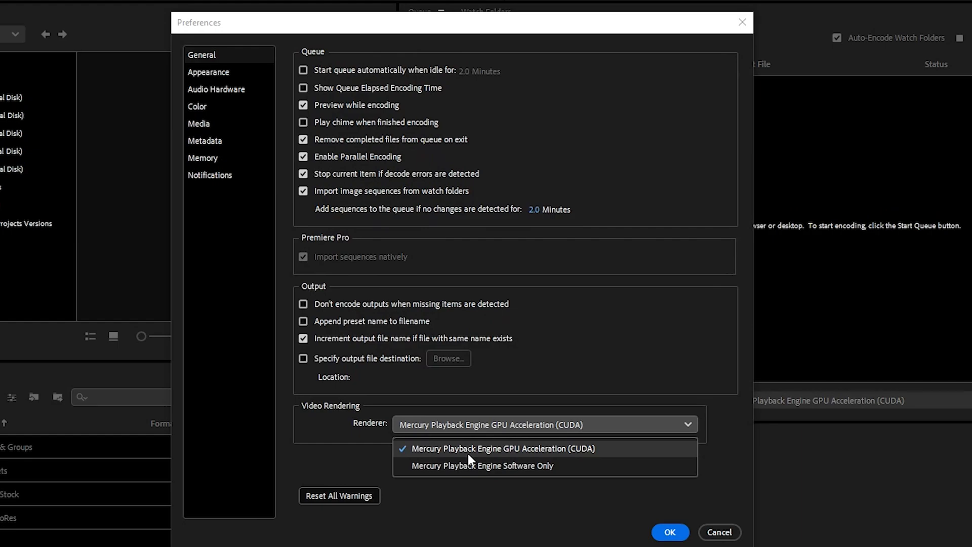
pyautogui.moveTo(589, 458)
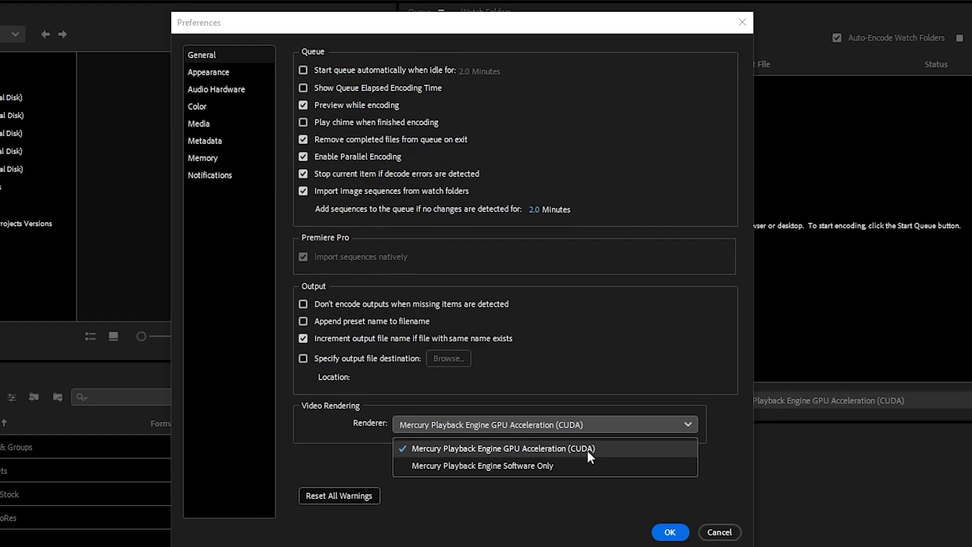
pyautogui.click(504, 449)
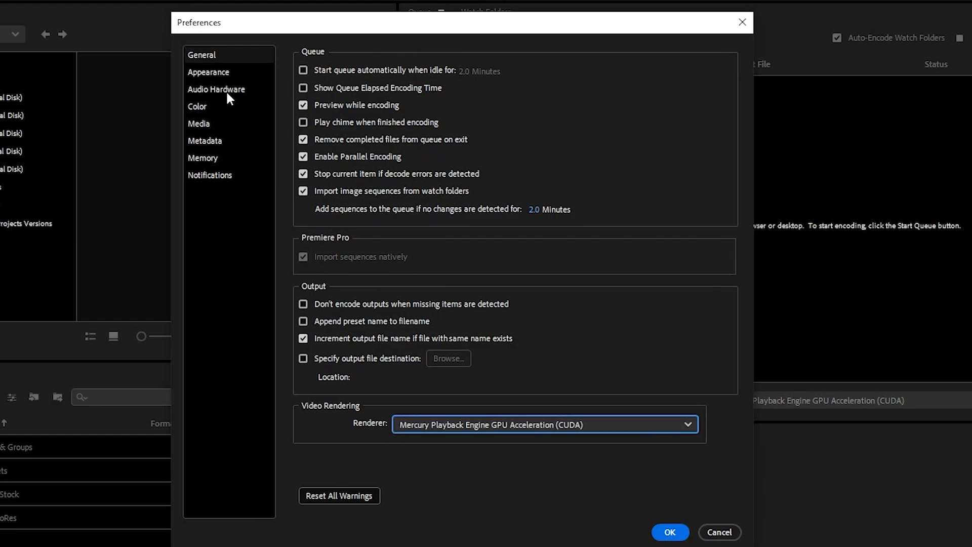
pyautogui.moveTo(216, 124)
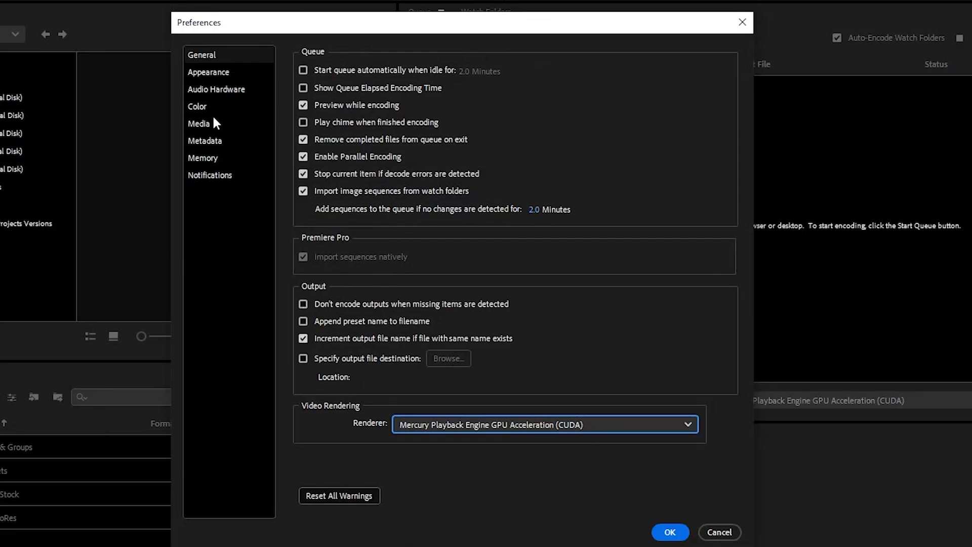
# - Clean the Media Cache Database from the Media preferences, then view Memory settings
pyautogui.click(198, 123)
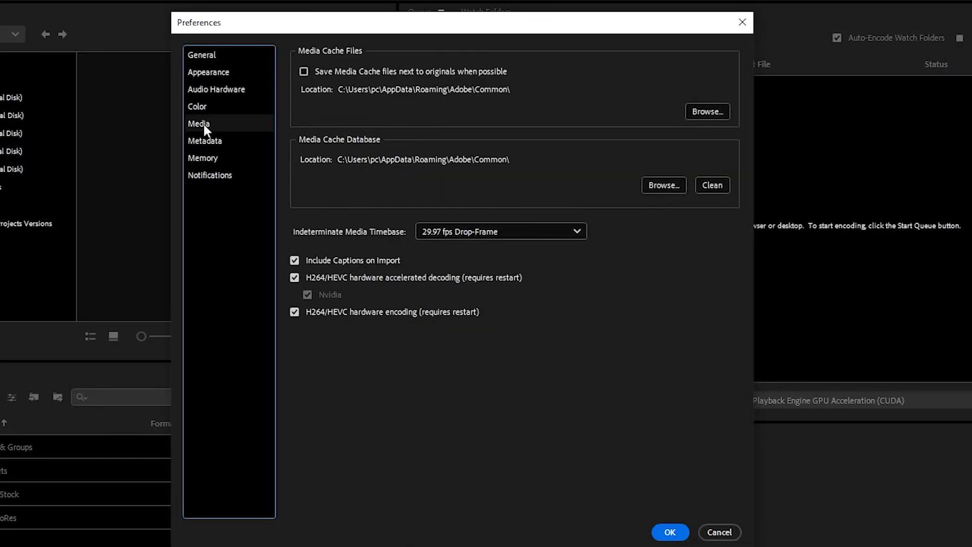
pyautogui.moveTo(329, 153)
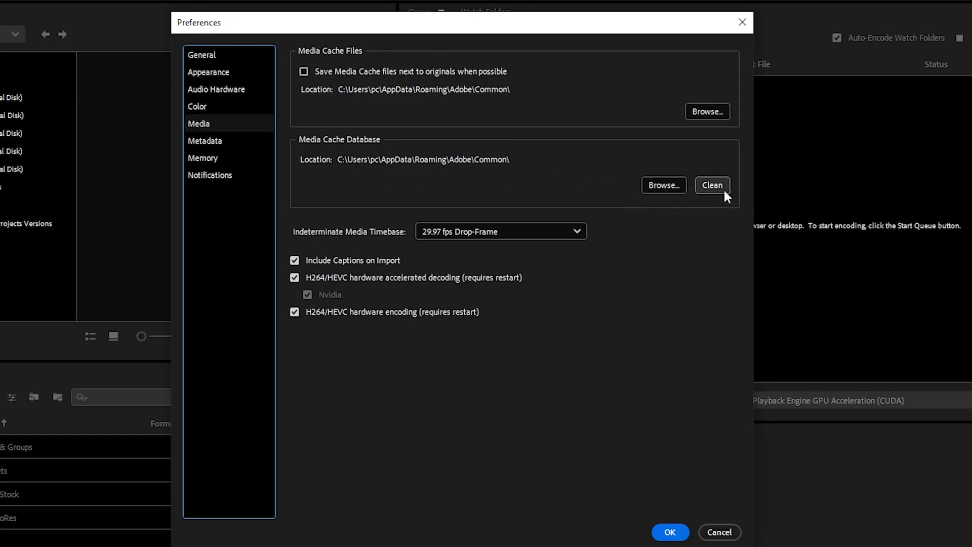
pyautogui.click(712, 186)
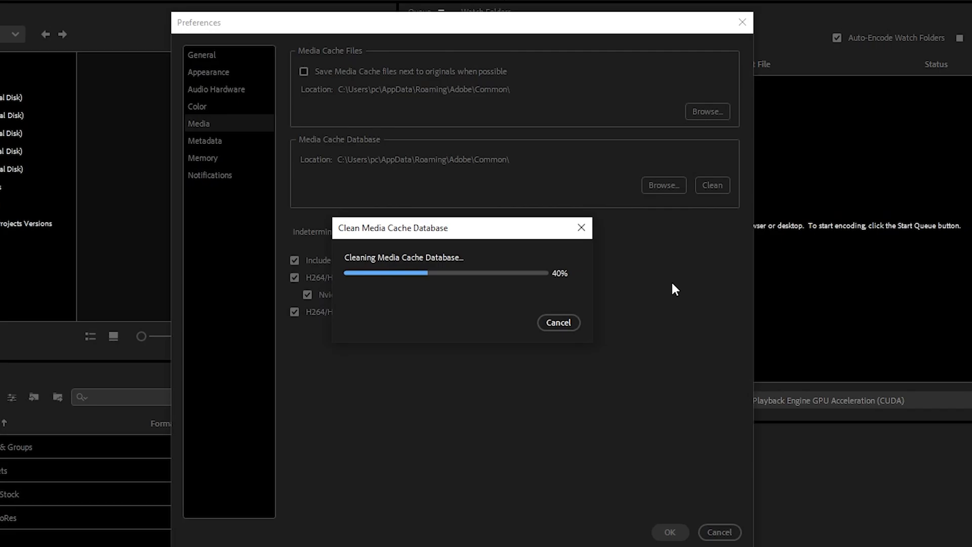
pyautogui.click(202, 158)
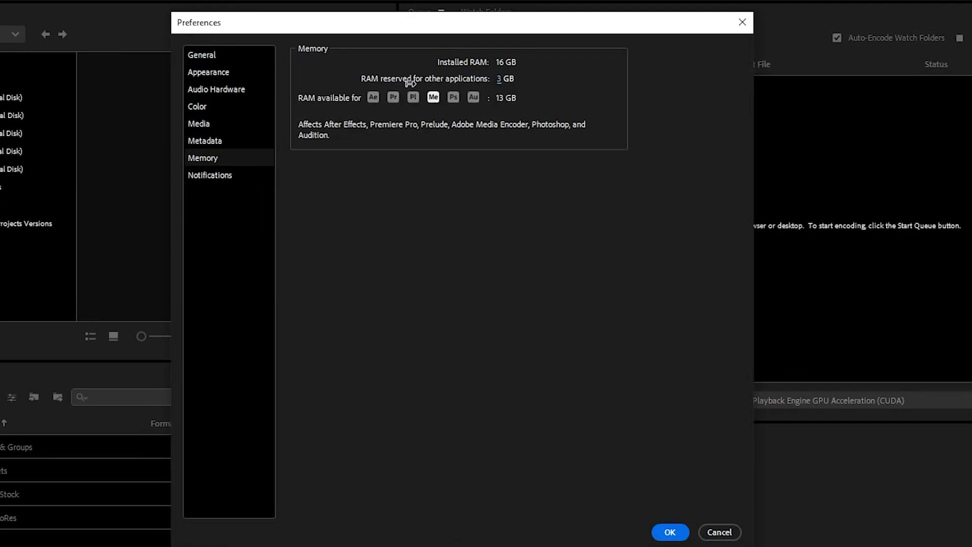
pyautogui.moveTo(390, 88)
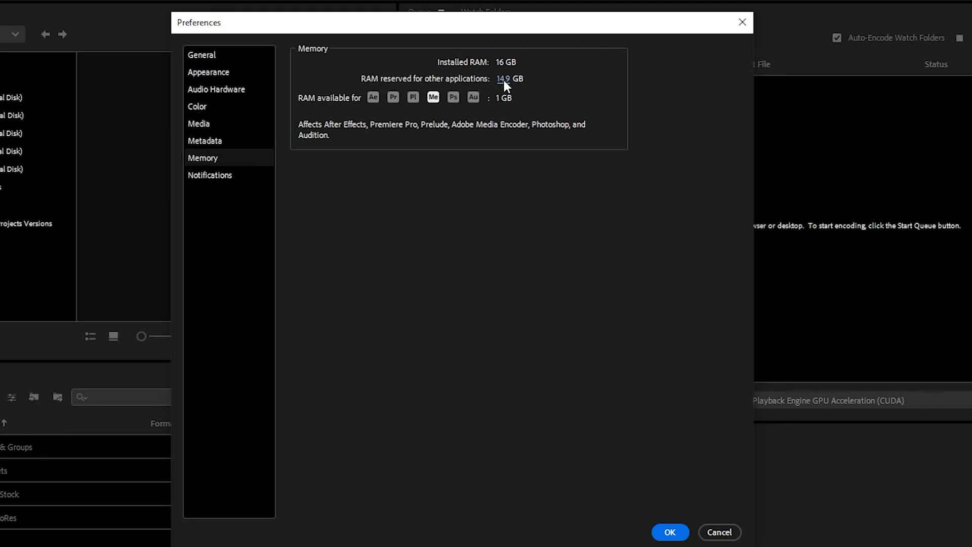
# - Enter 3 GB as the RAM reserved for other applications
pyautogui.write('3')
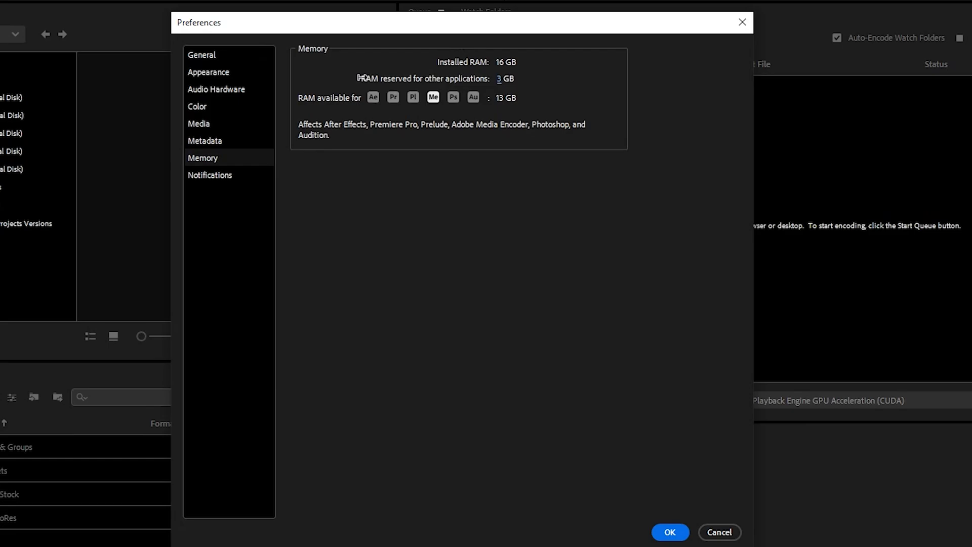